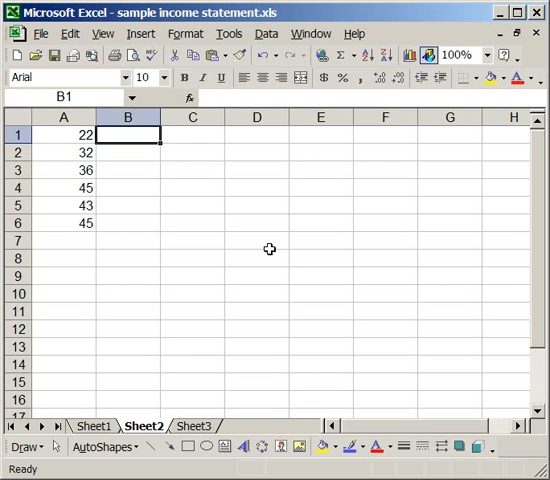
mouse_move(43, 131)
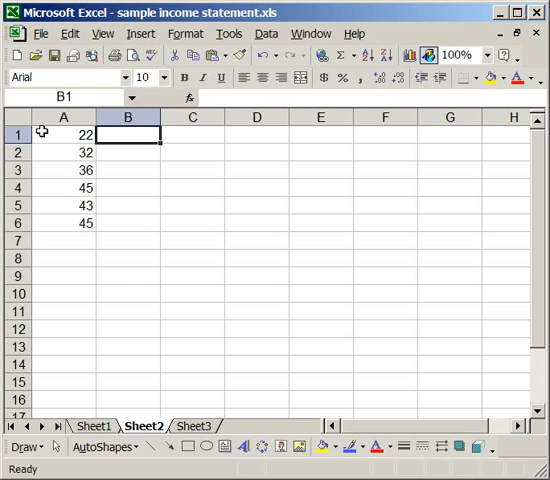
Enter a bold 'Total' label in B8 beneath the six numbers in column A.
left_click_drag(63, 133, 63, 222)
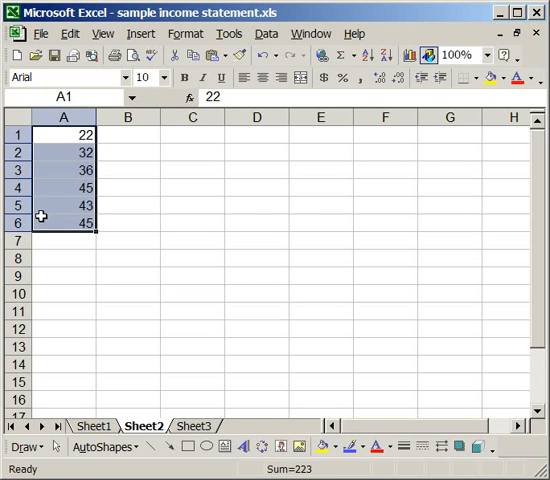
mouse_move(120, 259)
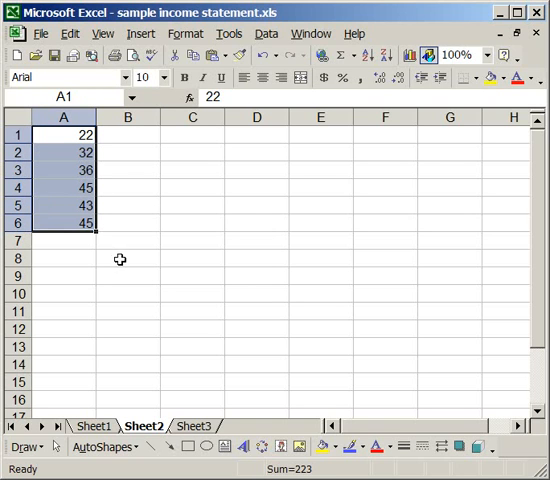
left_click(128, 258)
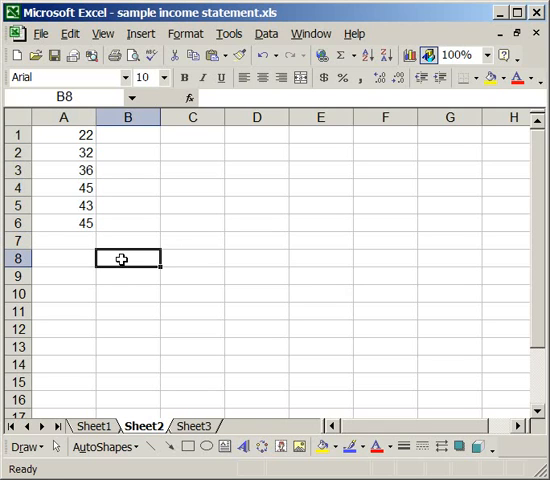
type("Total")
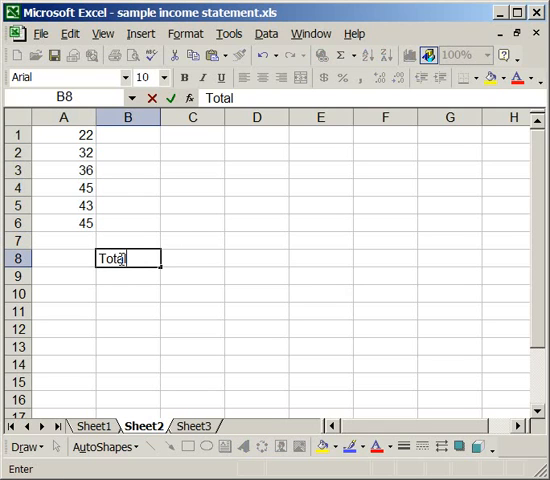
left_click(191, 258)
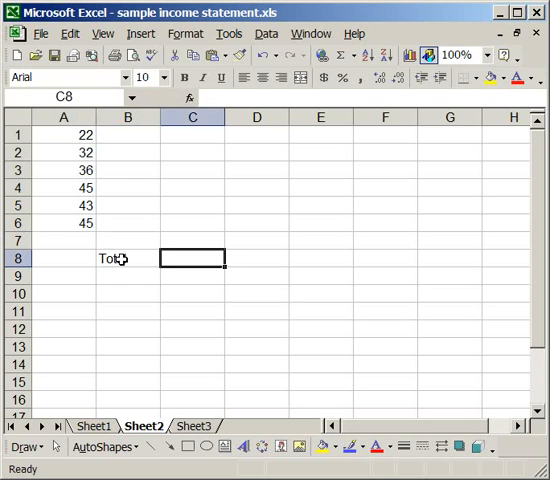
left_click(127, 258)
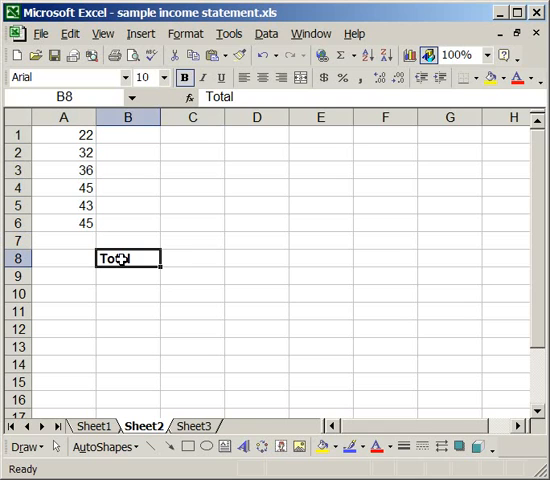
left_click(191, 258)
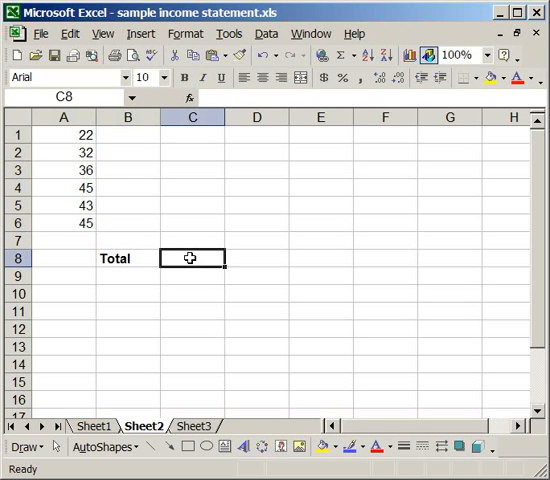
Enter =SUM(A1:A6) in C8 so it shows 223.
type("=")
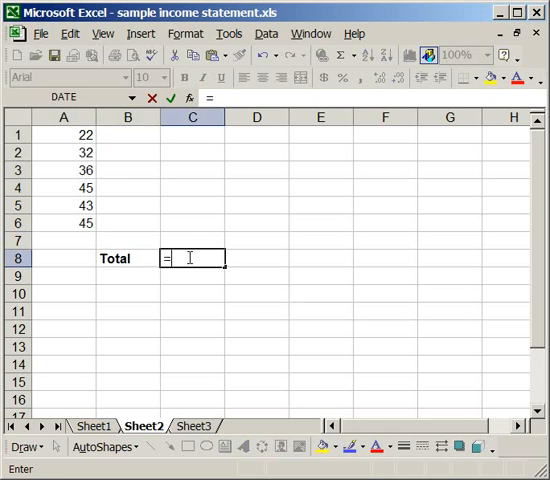
type("sum")
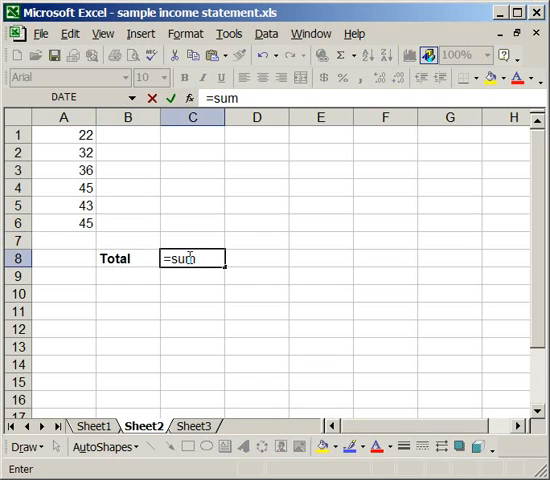
type("(")
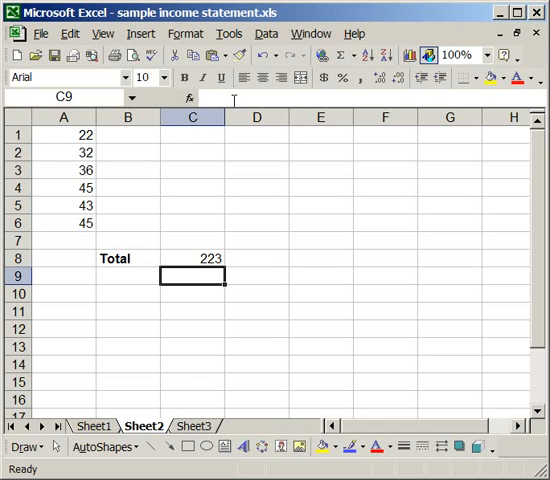
mouse_move(211, 231)
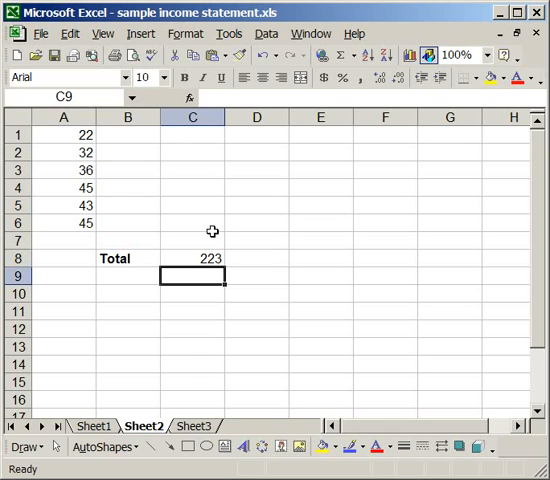
left_click(192, 258)
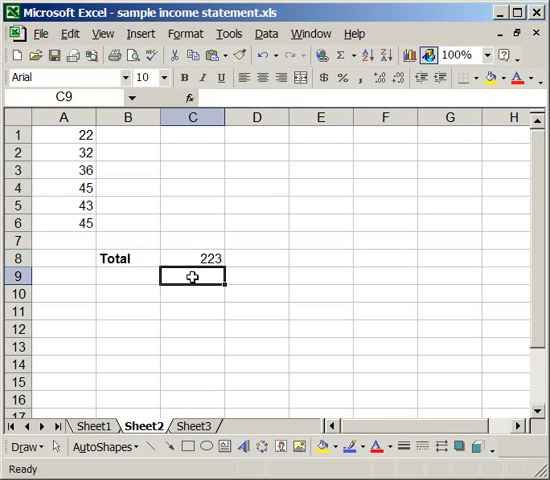
Enter =AVERAGE(A1:A6) in C9 so it shows 37.16667.
type("=")
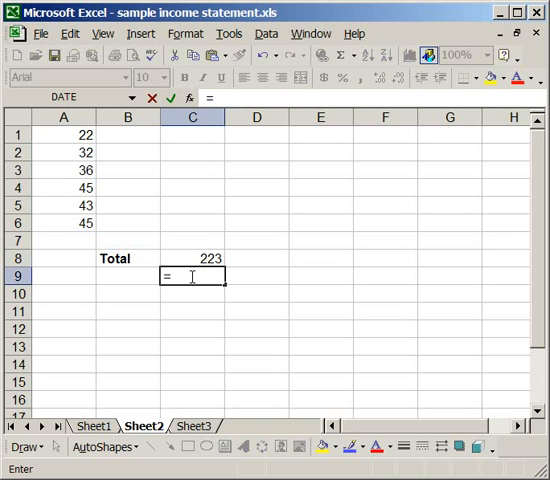
type("average(")
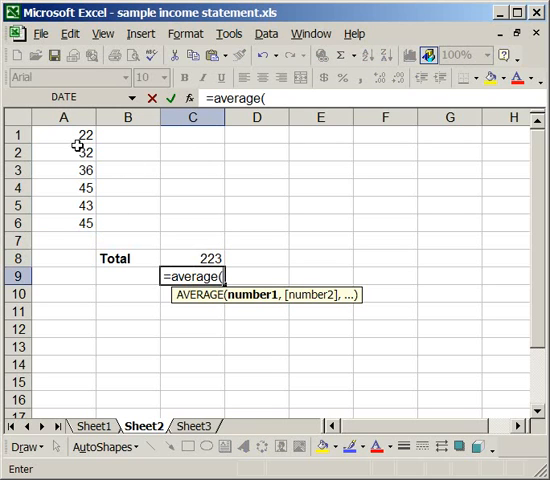
left_click_drag(63, 133, 63, 222)
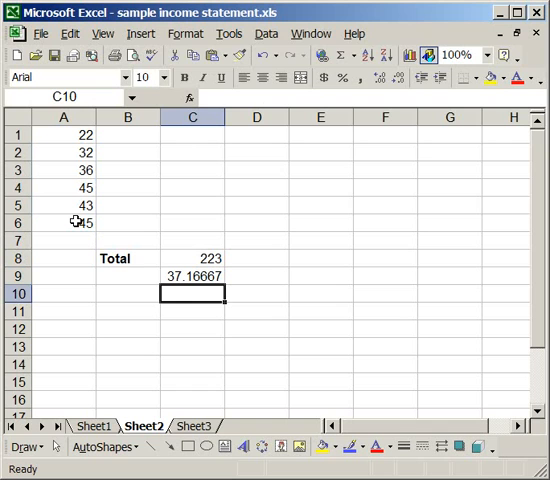
mouse_move(187, 228)
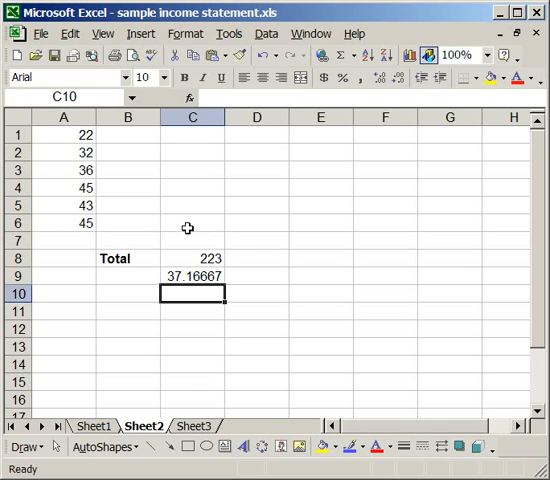
Type =AVERAGE(A1:A6) into C6, giving 37.16667.
left_click(191, 222)
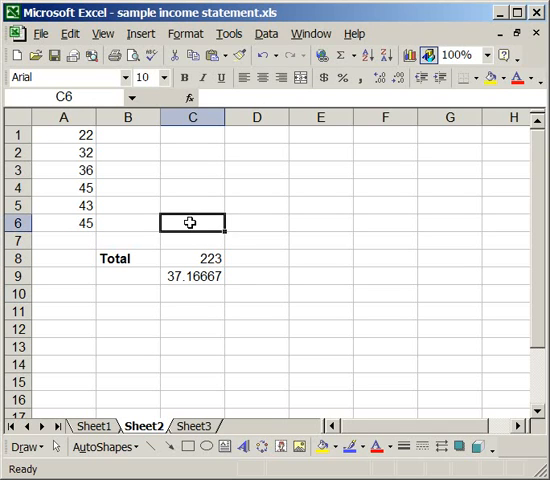
type("=")
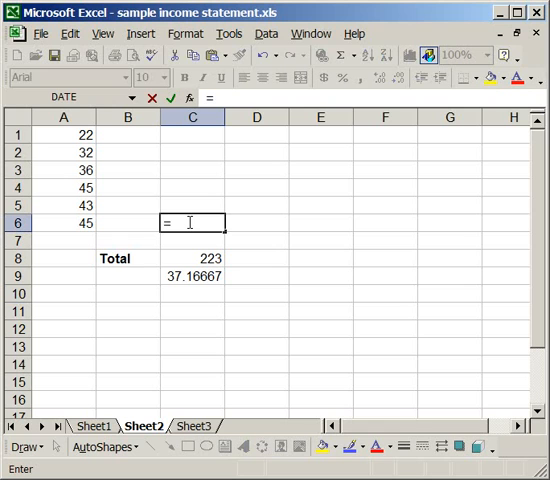
type("sum")
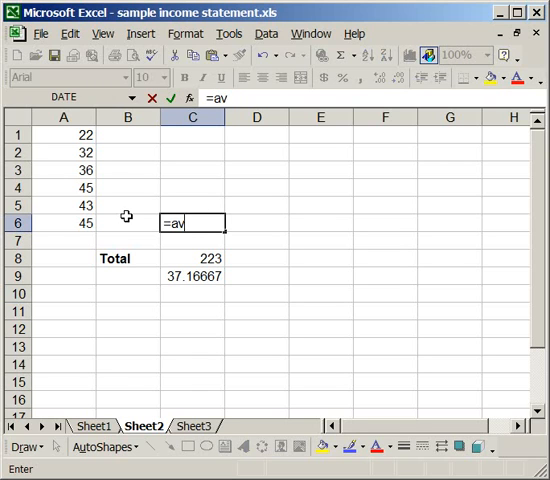
type("erage")
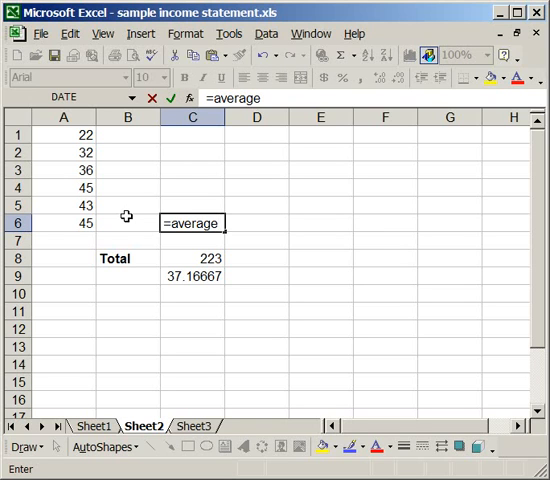
type("(")
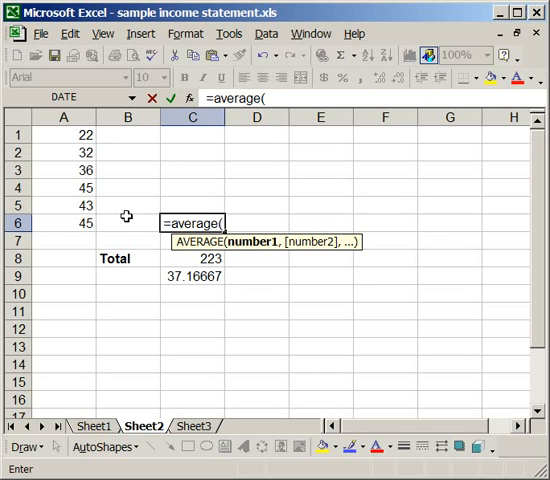
mouse_move(183, 222)
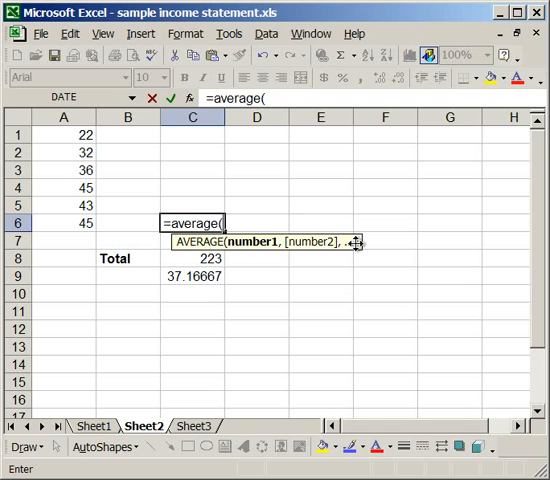
mouse_move(250, 247)
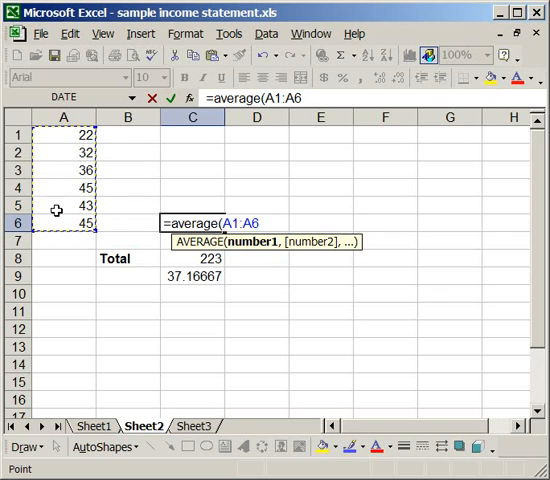
type(")")
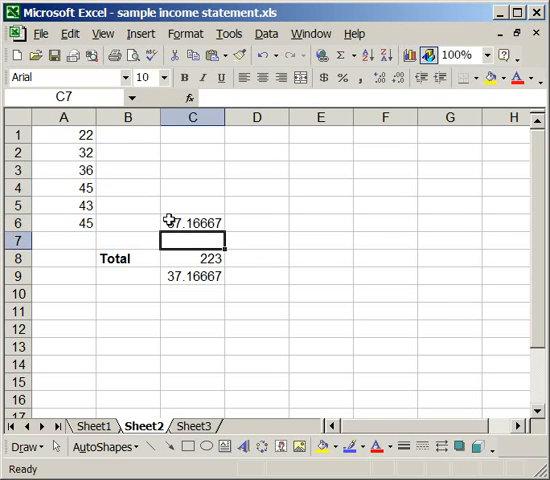
Edit C6's formula to =AVERAGE(A1,A5), changing the result to 32.5.
left_click(192, 223)
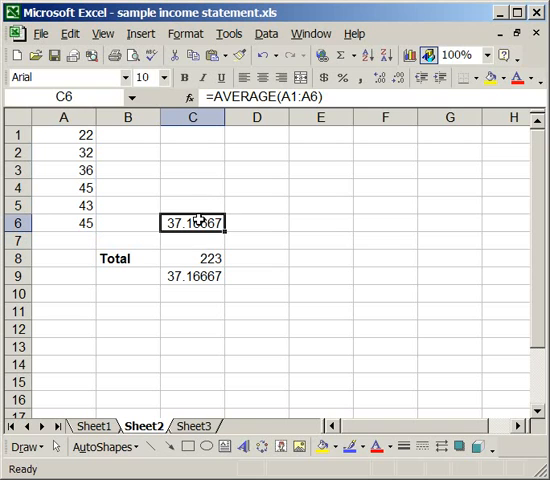
double_click(192, 222)
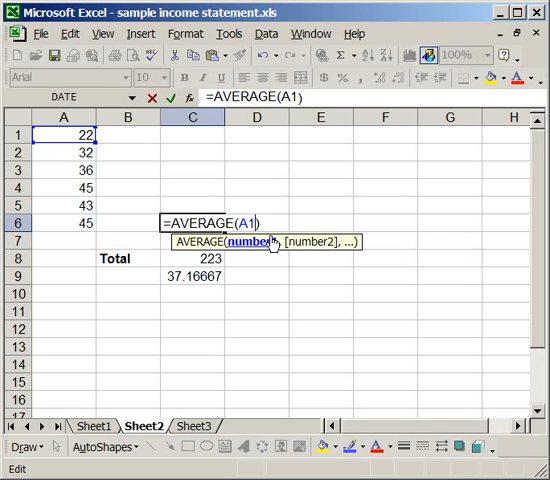
type(",")
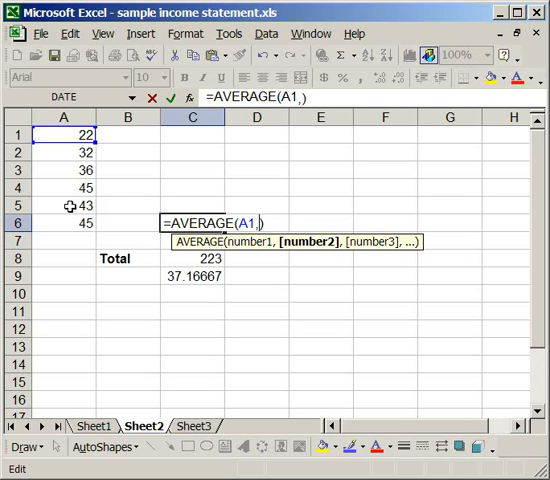
left_click(63, 204)
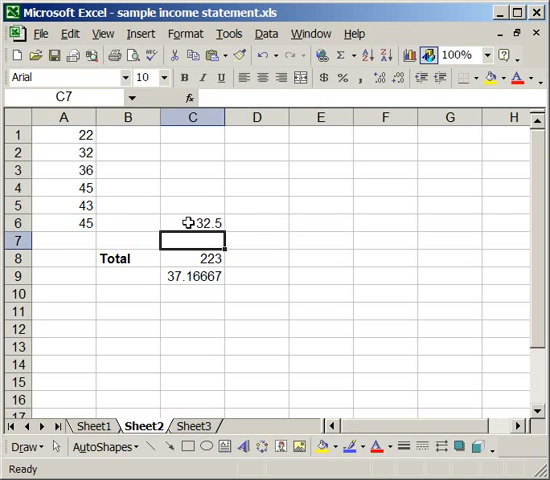
Compare with C9's formula, then re-edit C6's AVERAGE arguments so it shows 29.
left_click(192, 223)
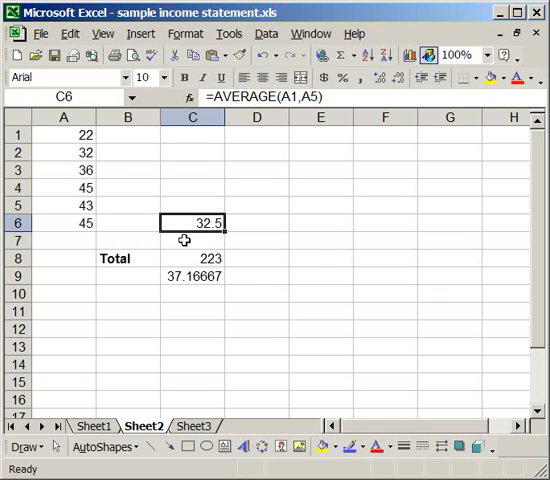
mouse_move(183, 248)
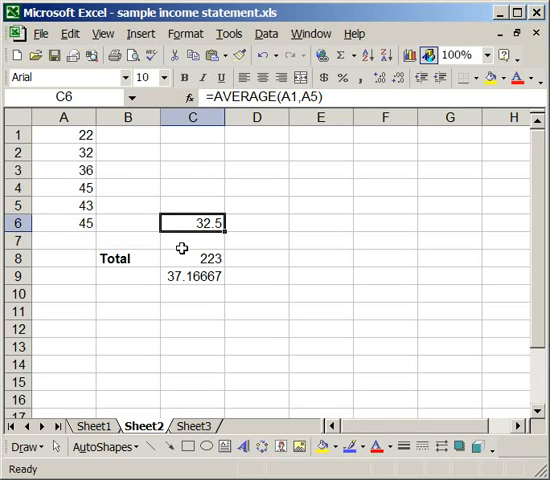
left_click(192, 275)
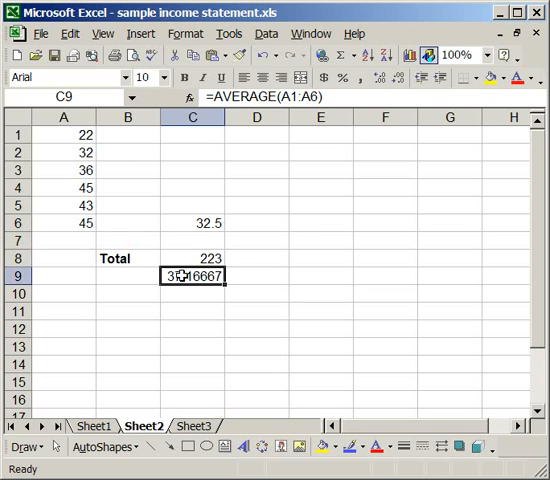
left_click(192, 222)
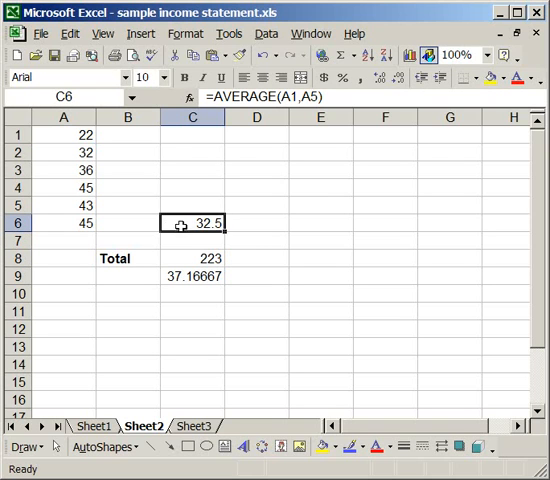
double_click(192, 222)
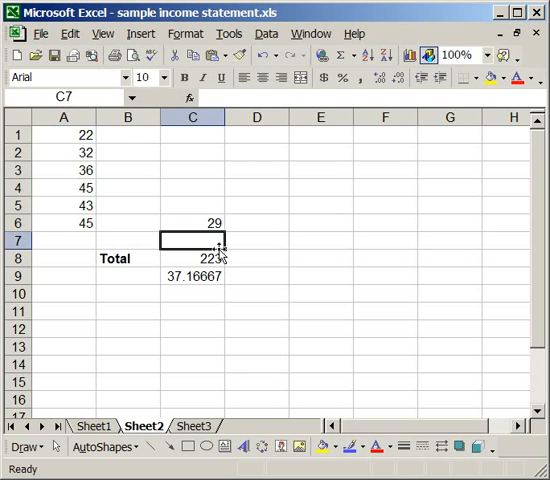
left_click(192, 223)
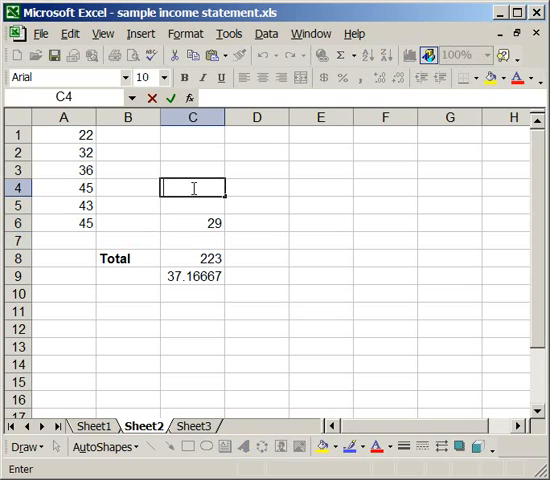
Enter =A2 in C4 so it references cell A2.
type("=")
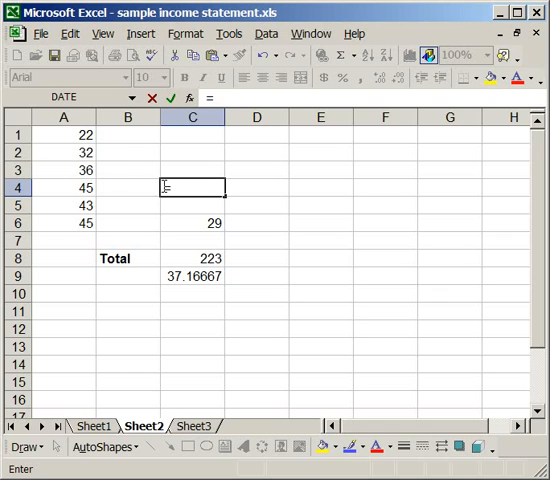
type("=")
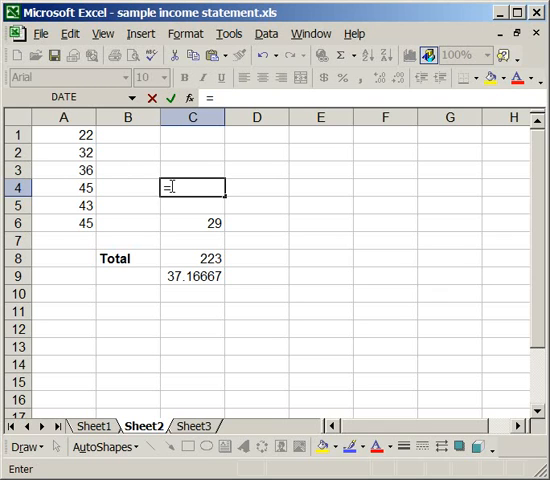
left_click(63, 152)
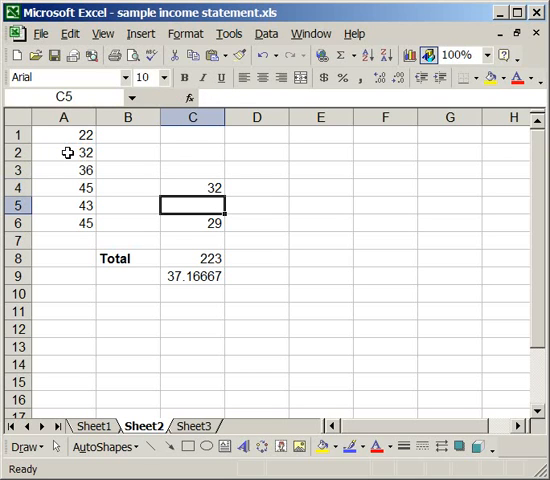
left_click(63, 151)
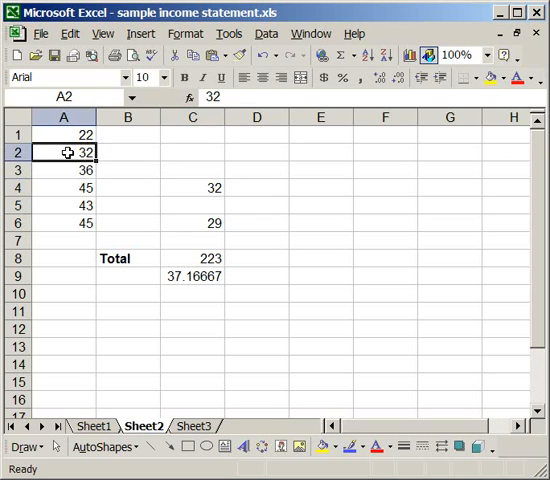
left_click(192, 187)
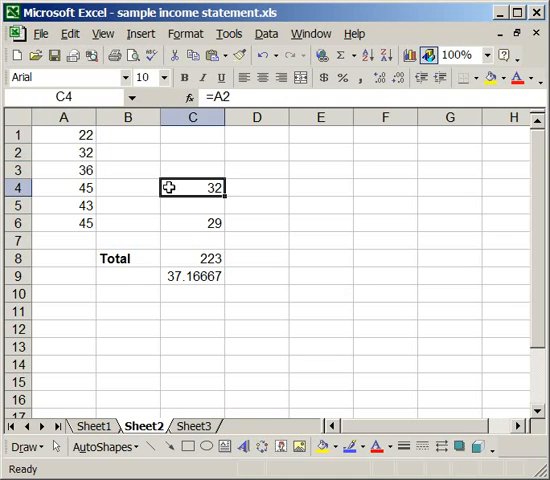
Change A2 to 46 and confirm C4 updates to 46.
left_click(63, 152)
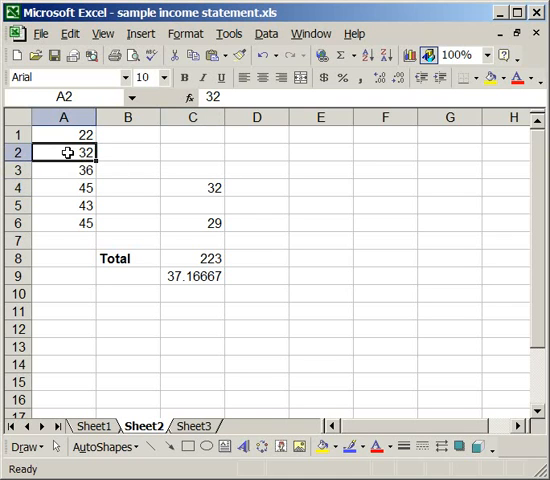
type("46")
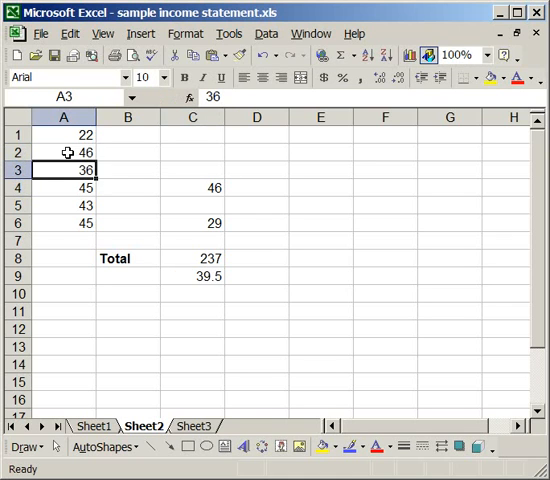
left_click(191, 187)
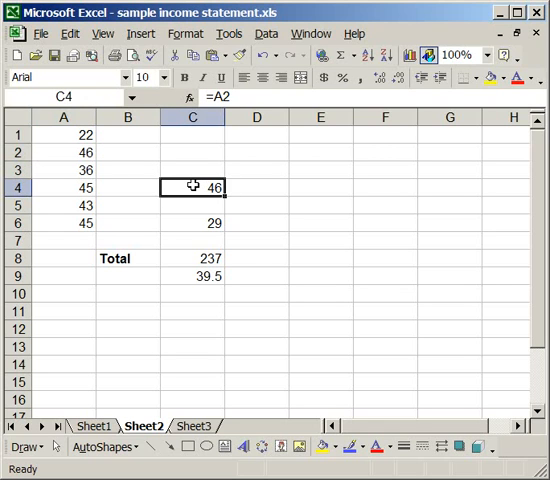
mouse_move(196, 172)
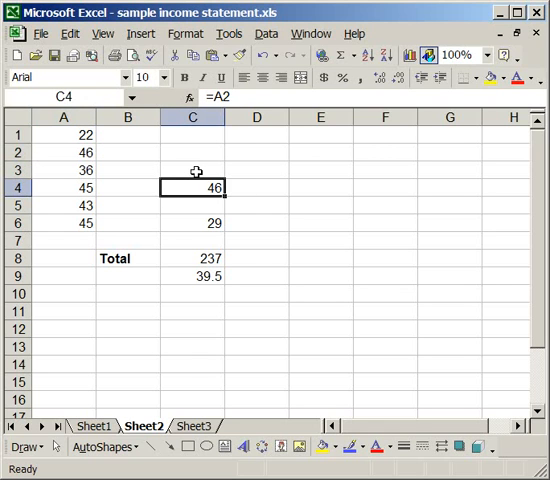
left_click(192, 170)
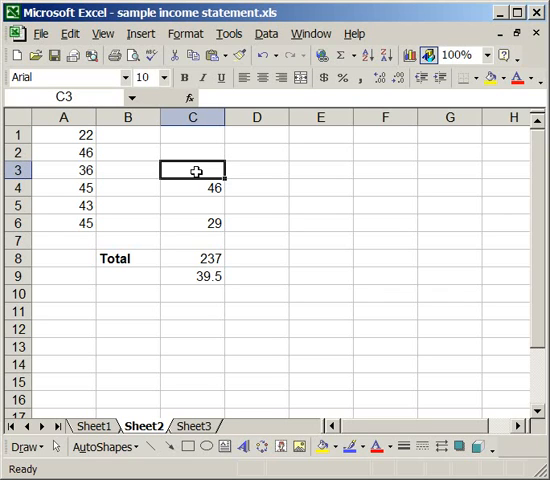
mouse_move(67, 153)
type("=")
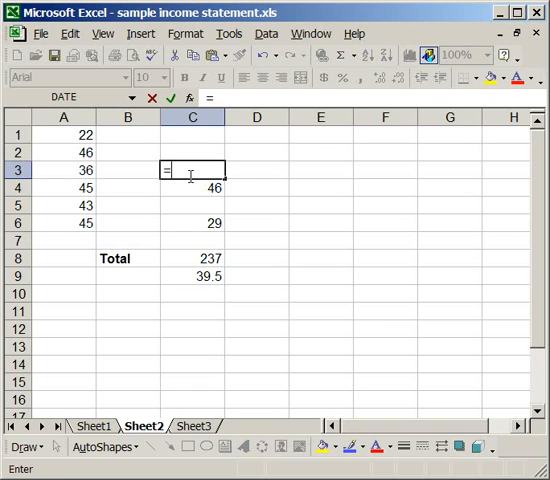
mouse_move(68, 151)
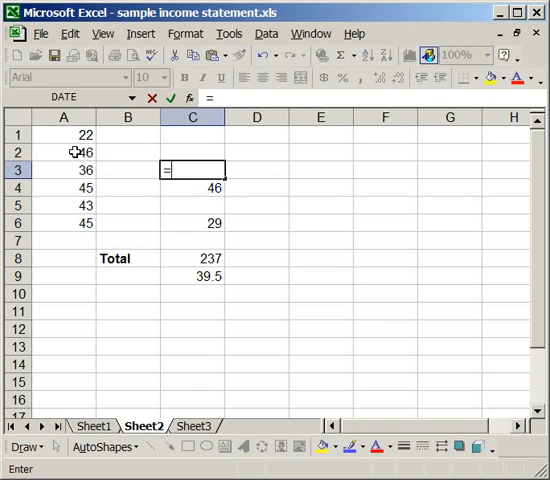
Enter =A2*.5 in C3, set A2 to 20, and check C3 shows 10.
left_click(63, 151)
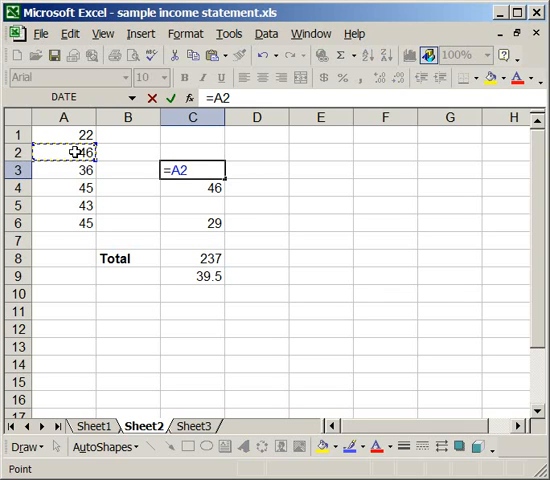
type("*")
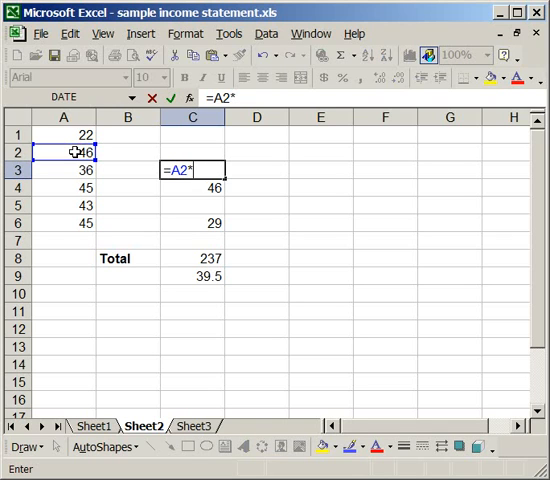
type(".5")
left_click(64, 152)
type("20")
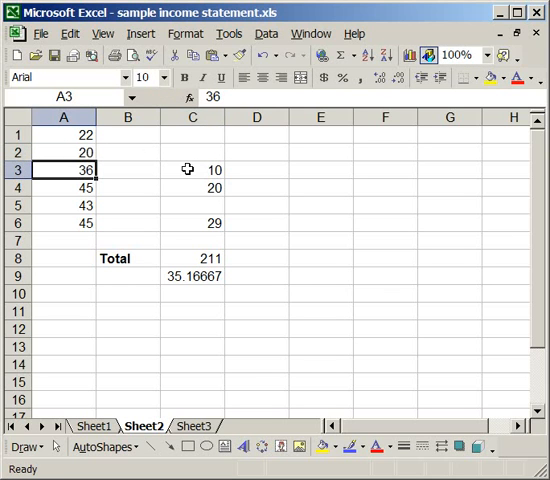
left_click(192, 170)
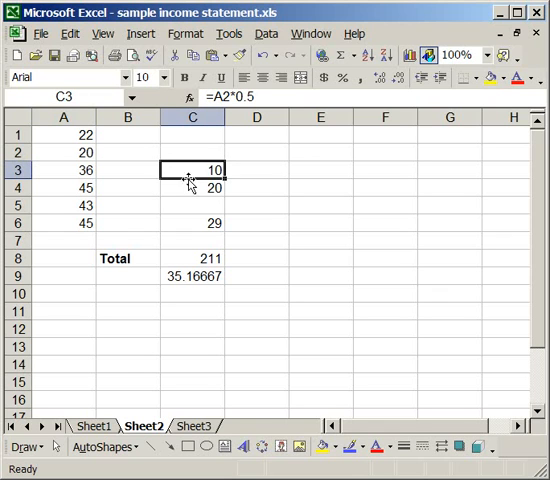
left_click(192, 188)
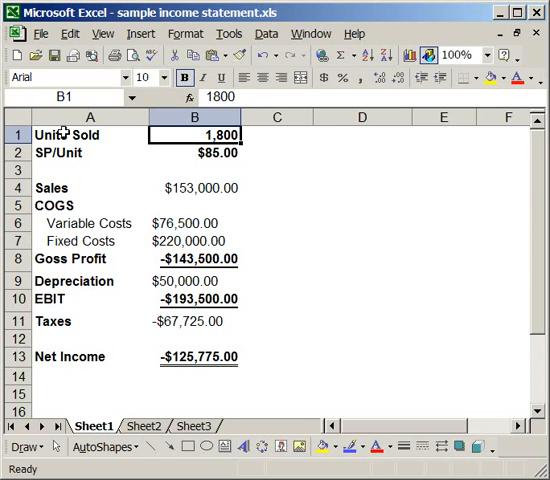
mouse_move(192, 153)
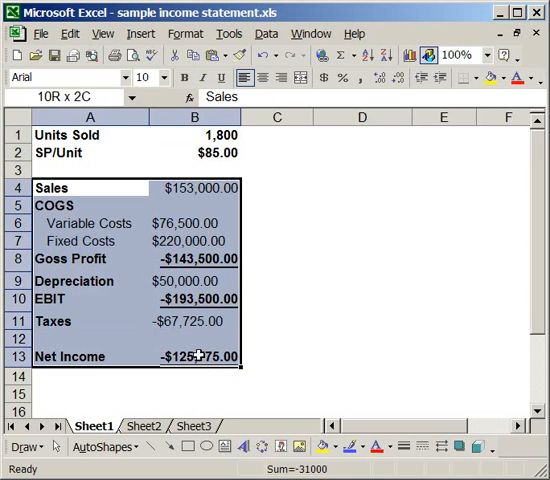
Inspect B13's Net Income formula =(B10-B11), currently -$125,775.00.
left_click(194, 356)
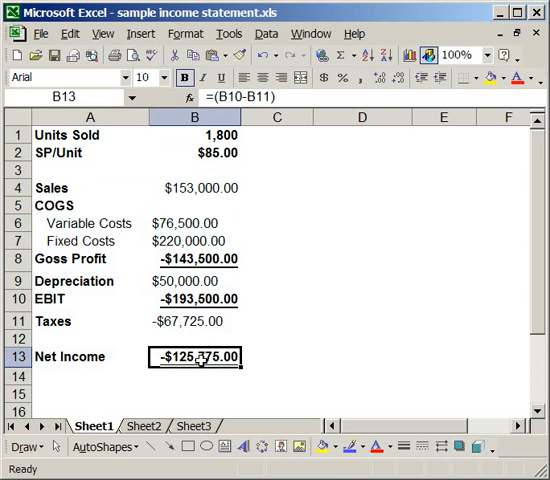
left_click(362, 240)
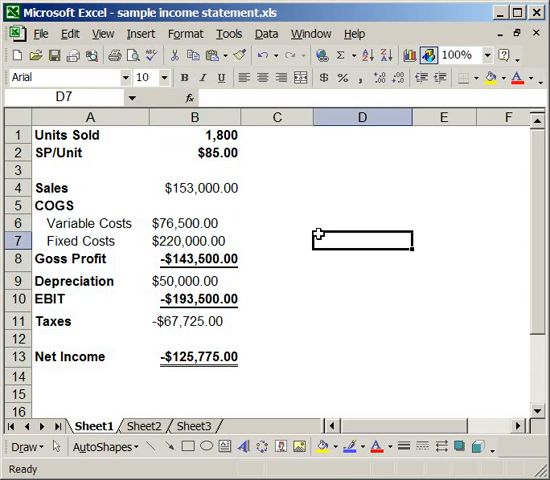
mouse_move(202, 382)
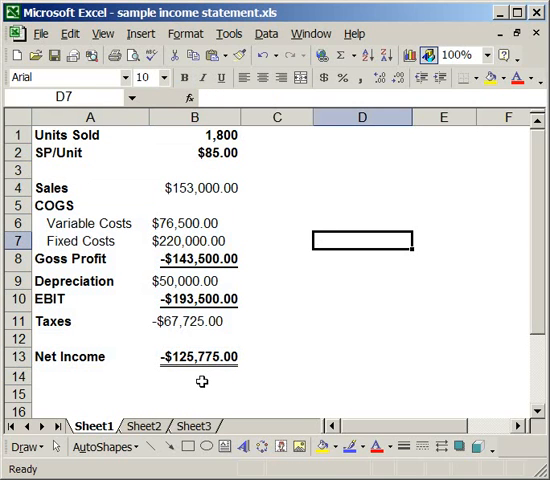
left_click(200, 356)
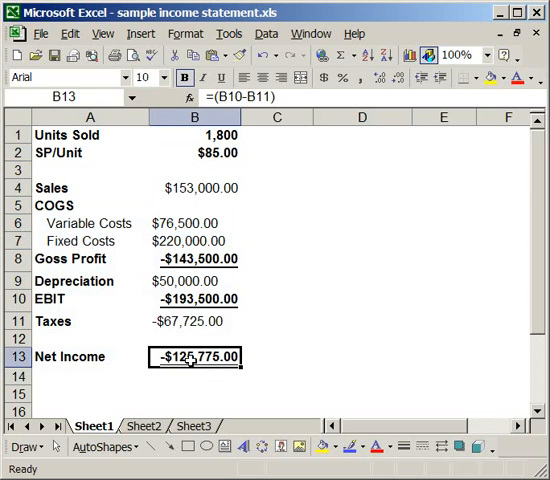
mouse_move(265, 355)
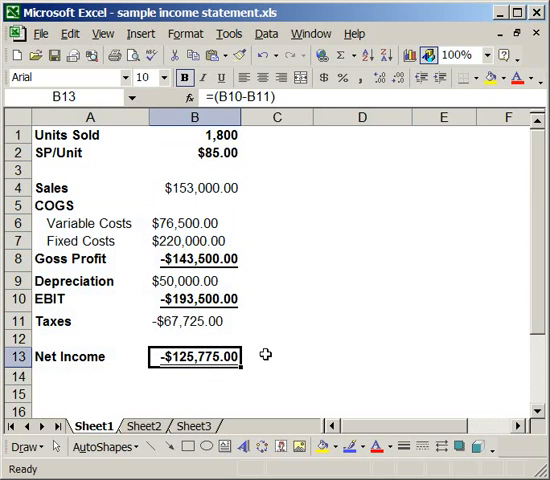
mouse_move(252, 262)
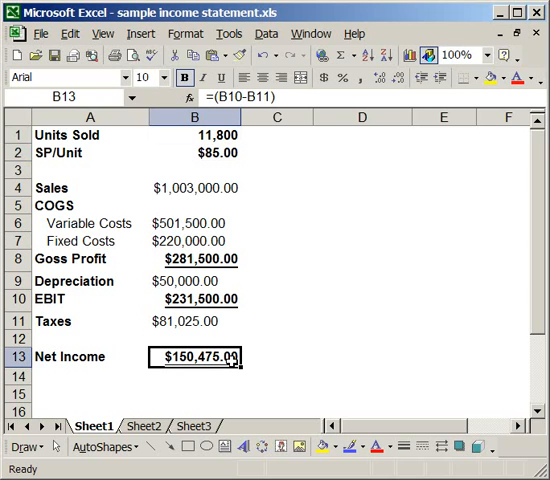
mouse_move(214, 235)
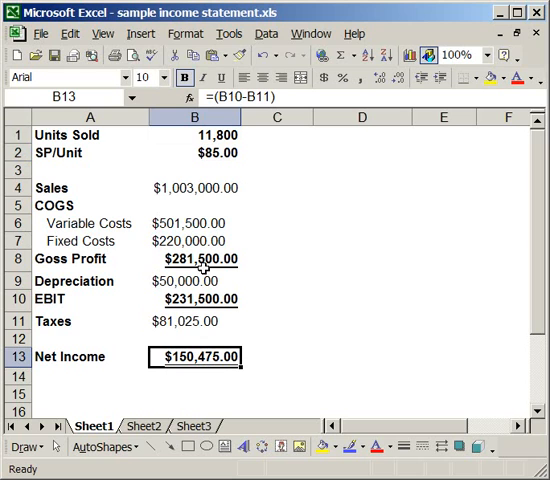
Set Units Sold in B1 to 11,800, making Net Income $150,475.00.
left_click(201, 134)
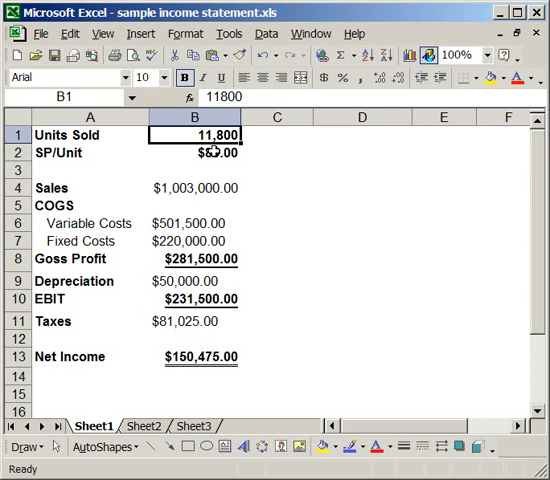
left_click(195, 152)
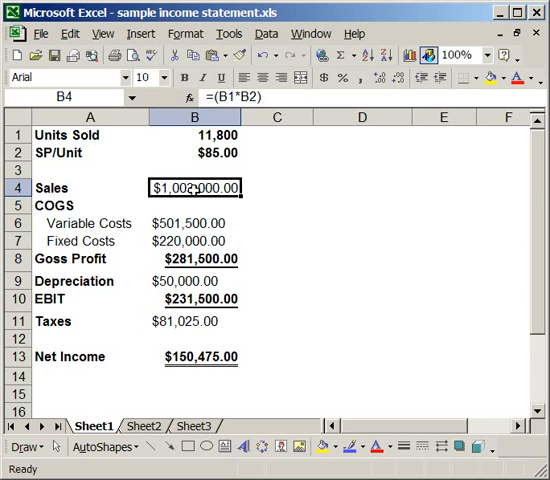
mouse_move(187, 224)
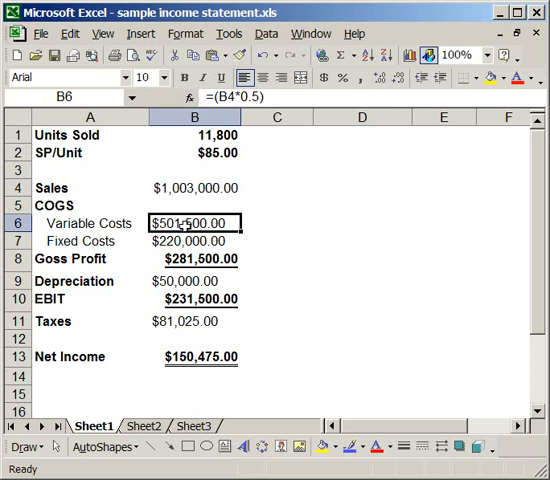
left_click(194, 241)
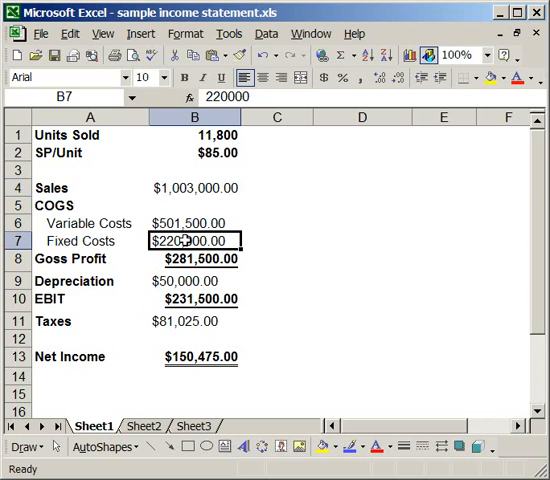
left_click(194, 279)
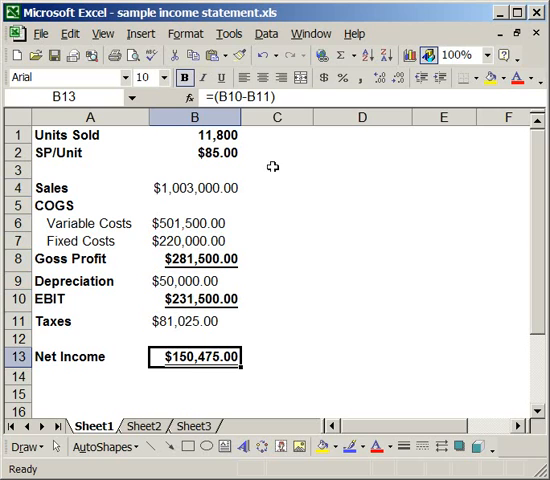
left_click(277, 188)
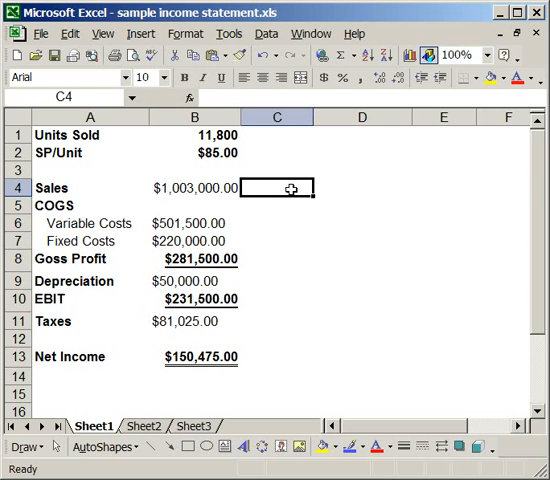